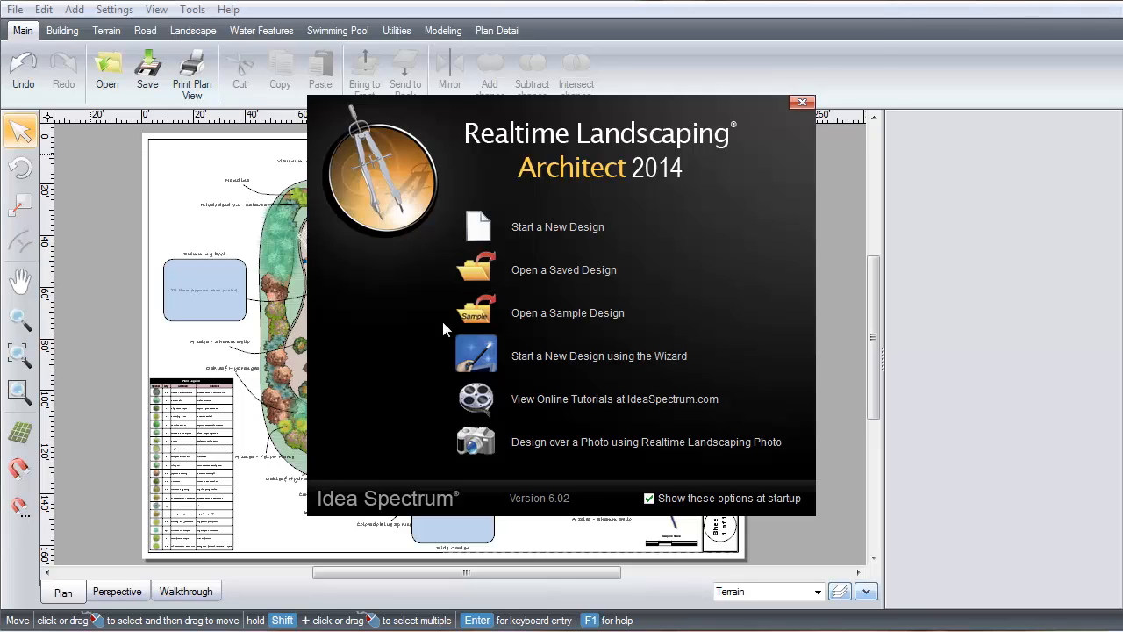
mouse_move(531, 324)
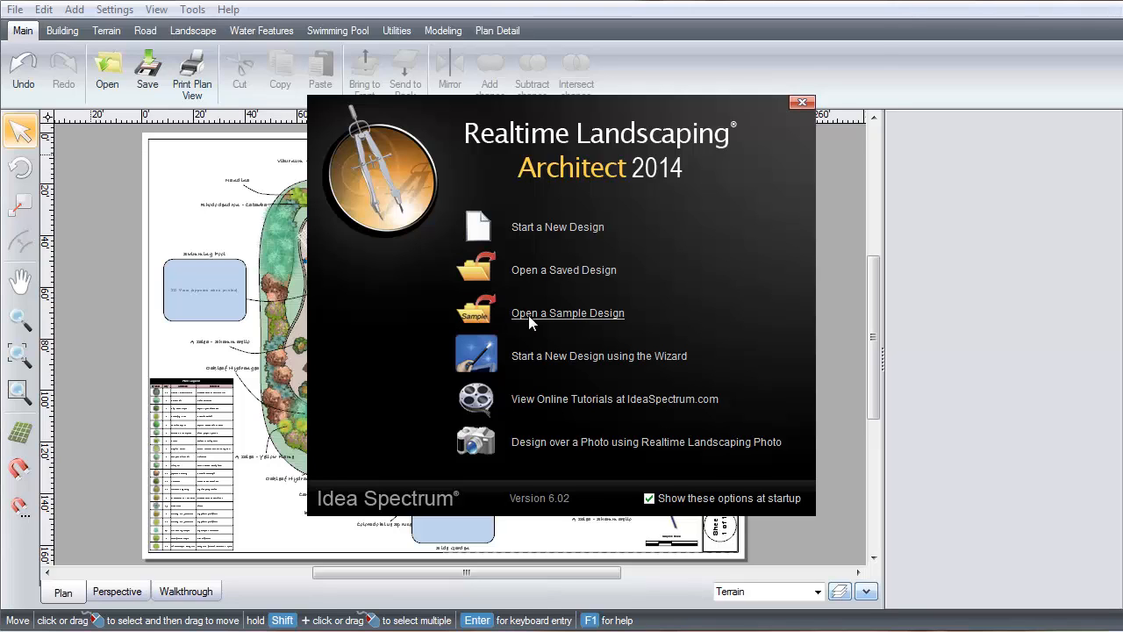
mouse_move(456, 324)
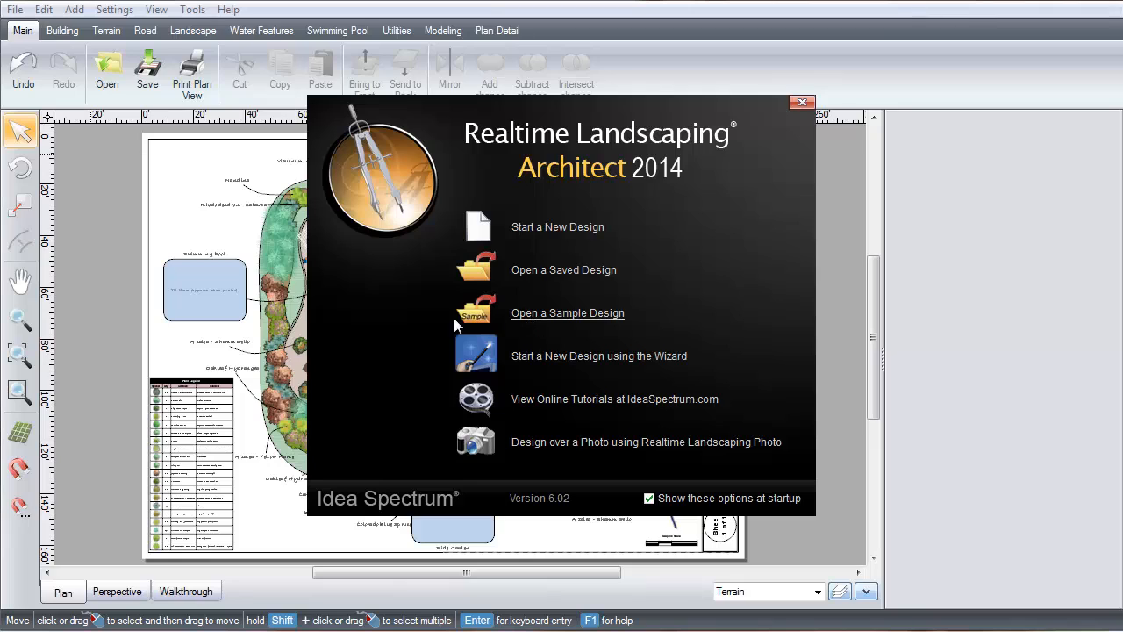
mouse_move(415, 330)
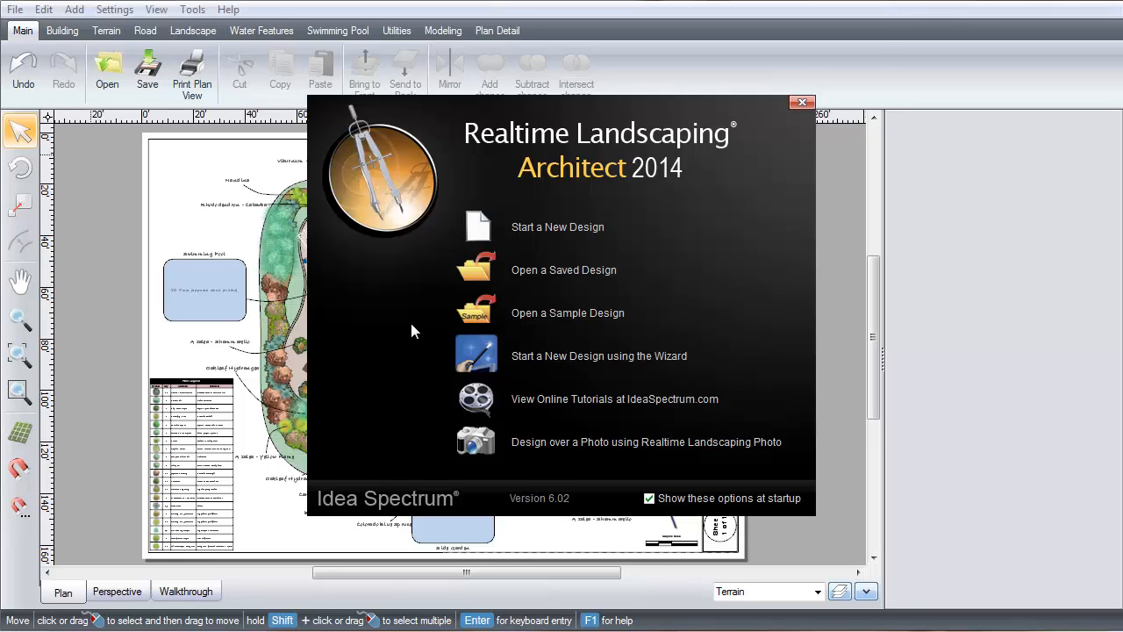
mouse_move(401, 380)
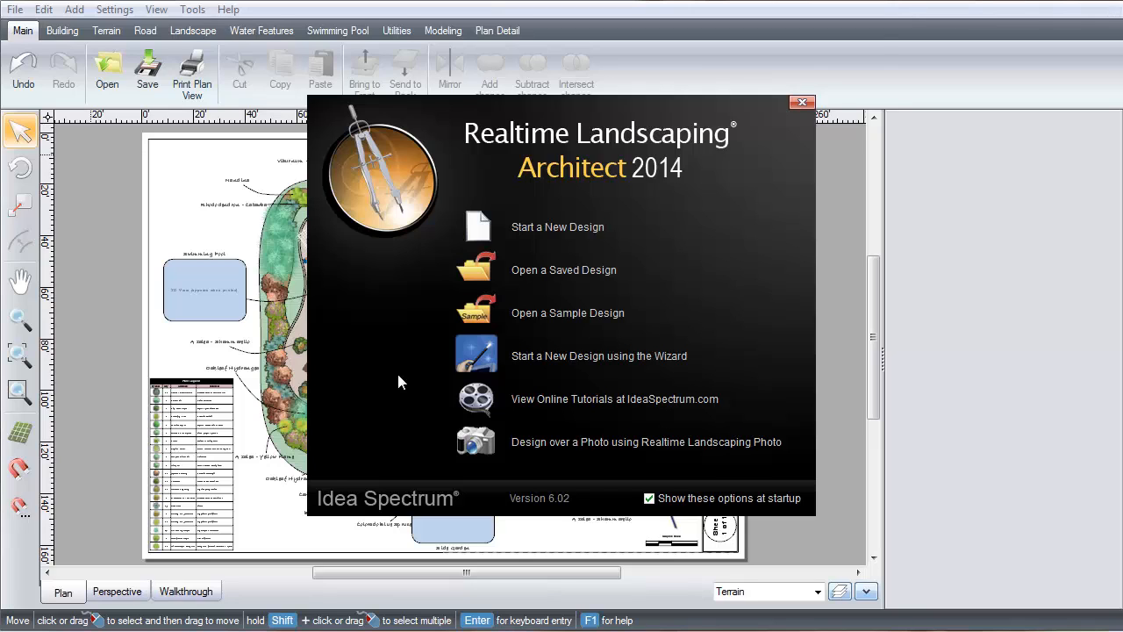
mouse_move(422, 442)
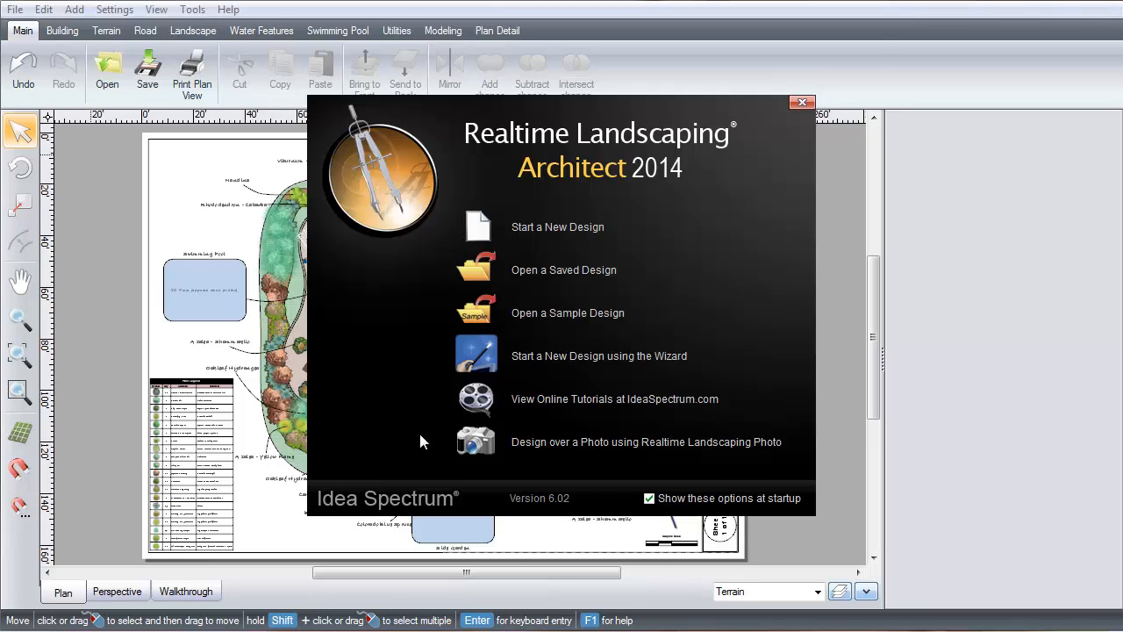
mouse_move(543, 451)
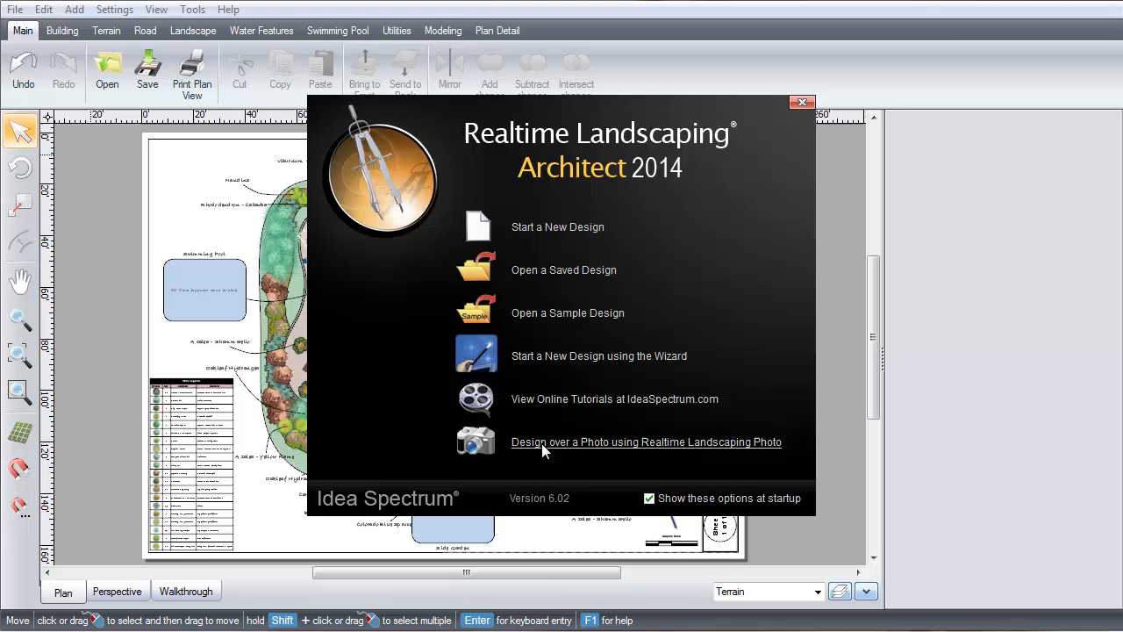
Dismiss the startup window to reveal the sample plan with pool, deck and residence.
click(801, 103)
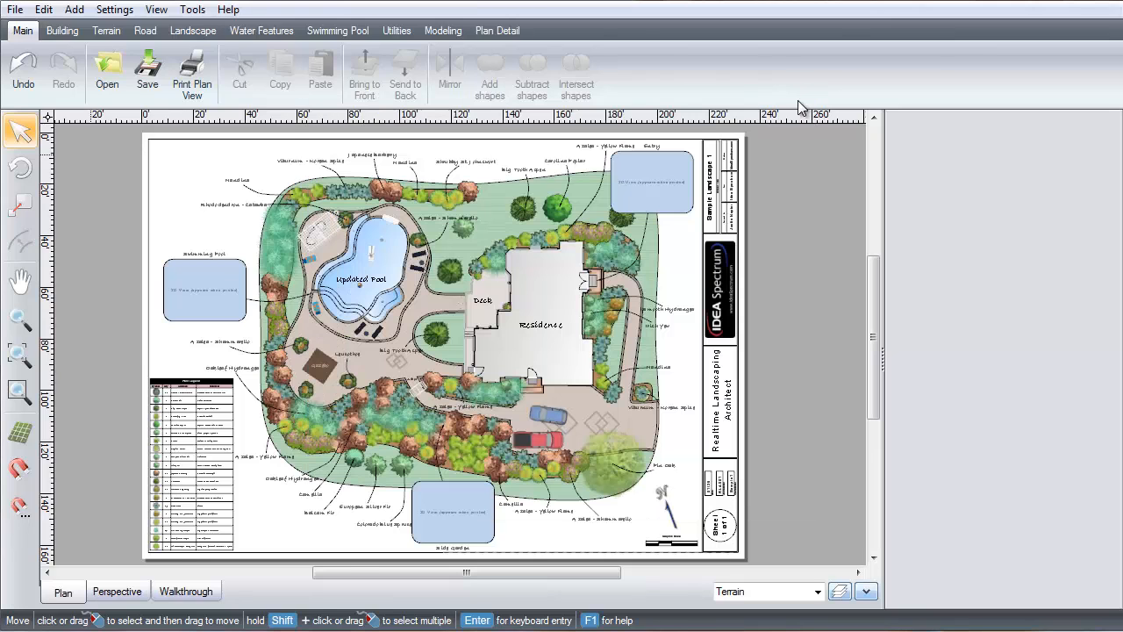
mouse_move(22, 161)
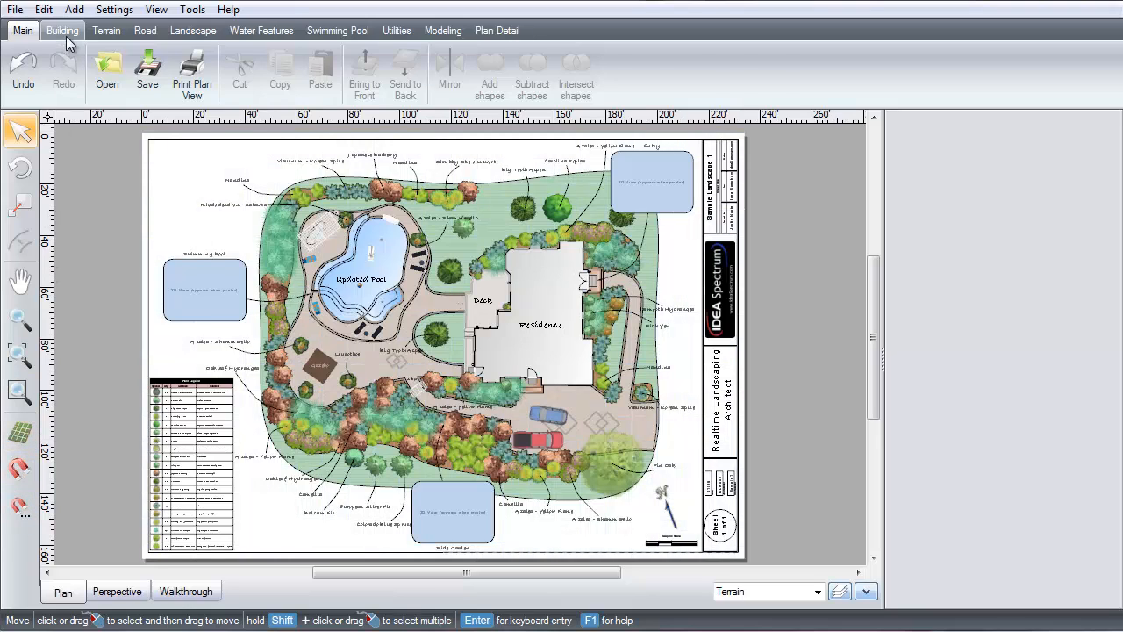
Browse the Road, Swimming Pool and Plan Detail tools, ending on the Building tools.
click(145, 30)
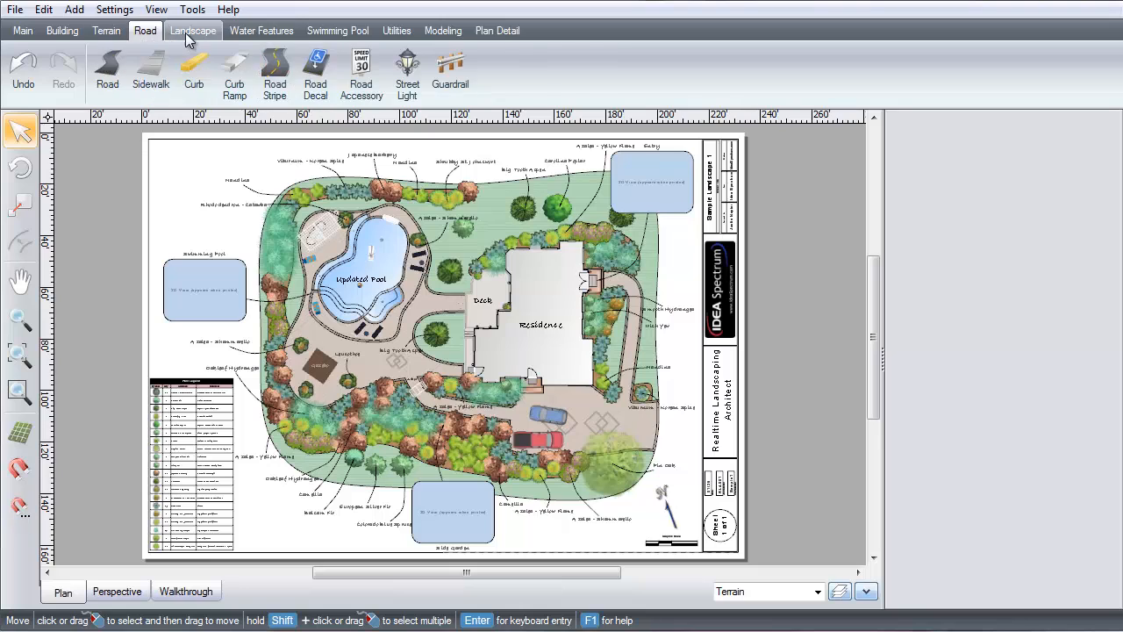
click(336, 31)
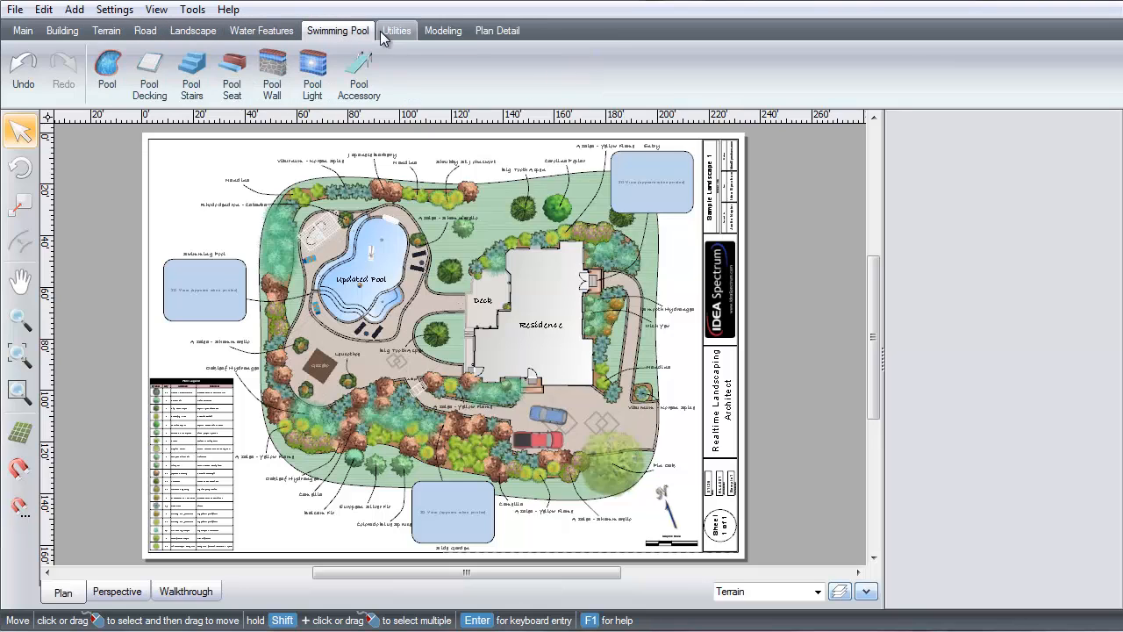
click(497, 30)
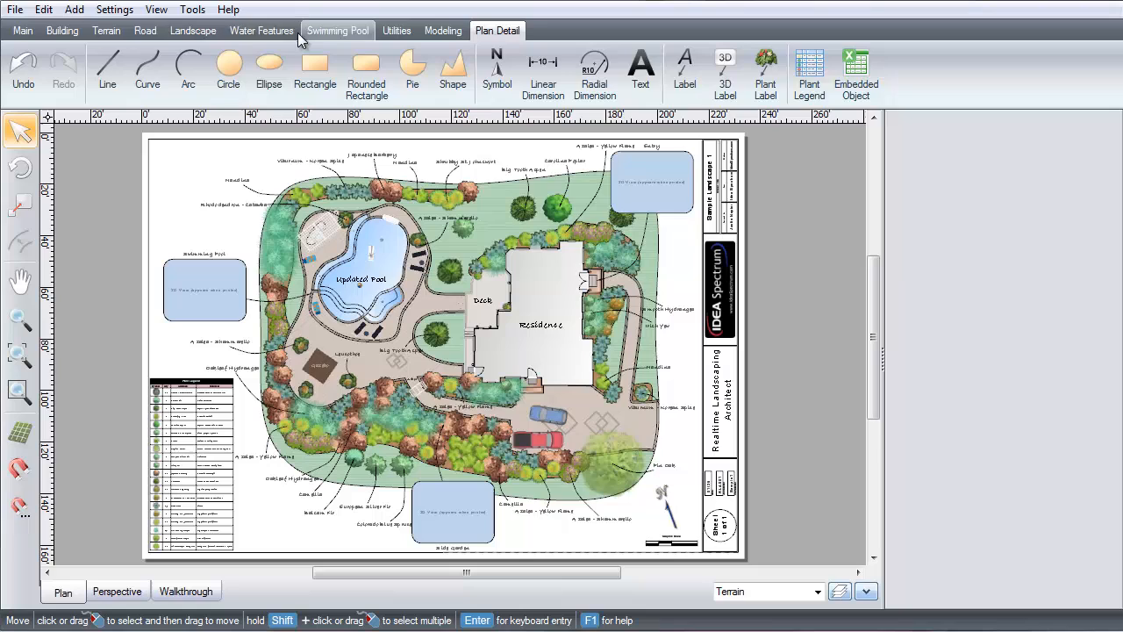
click(61, 29)
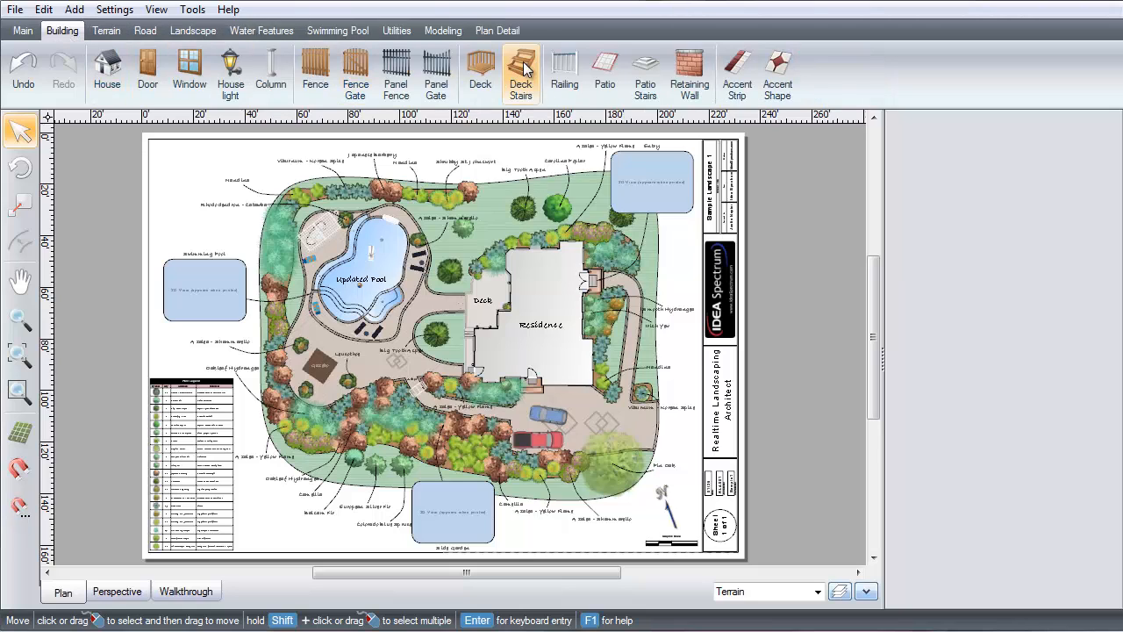
mouse_move(522, 68)
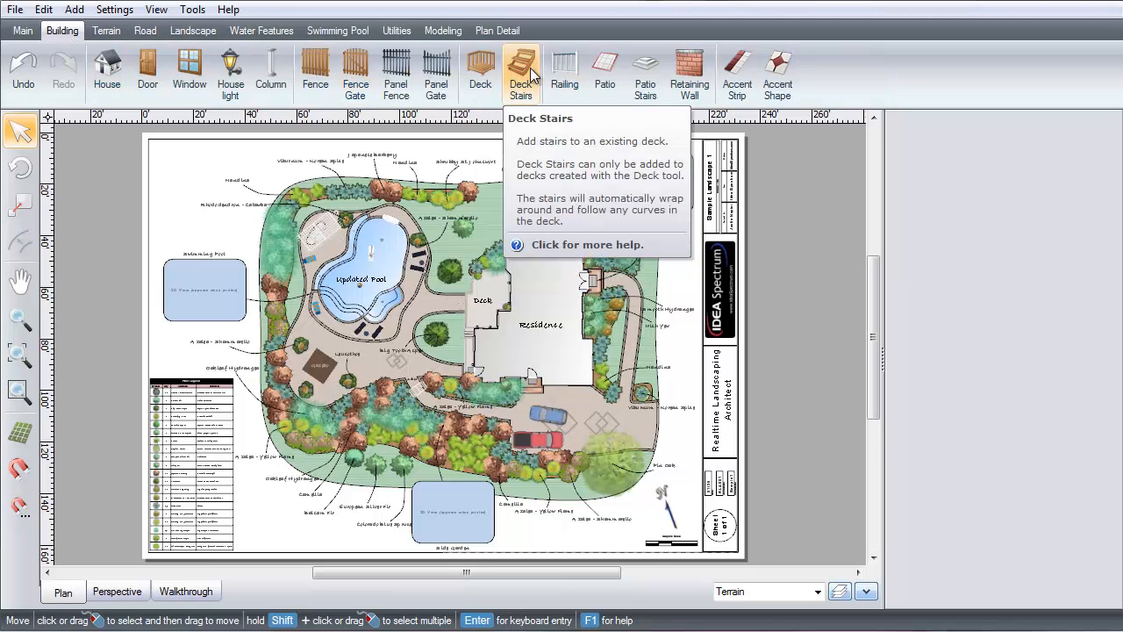
mouse_move(553, 183)
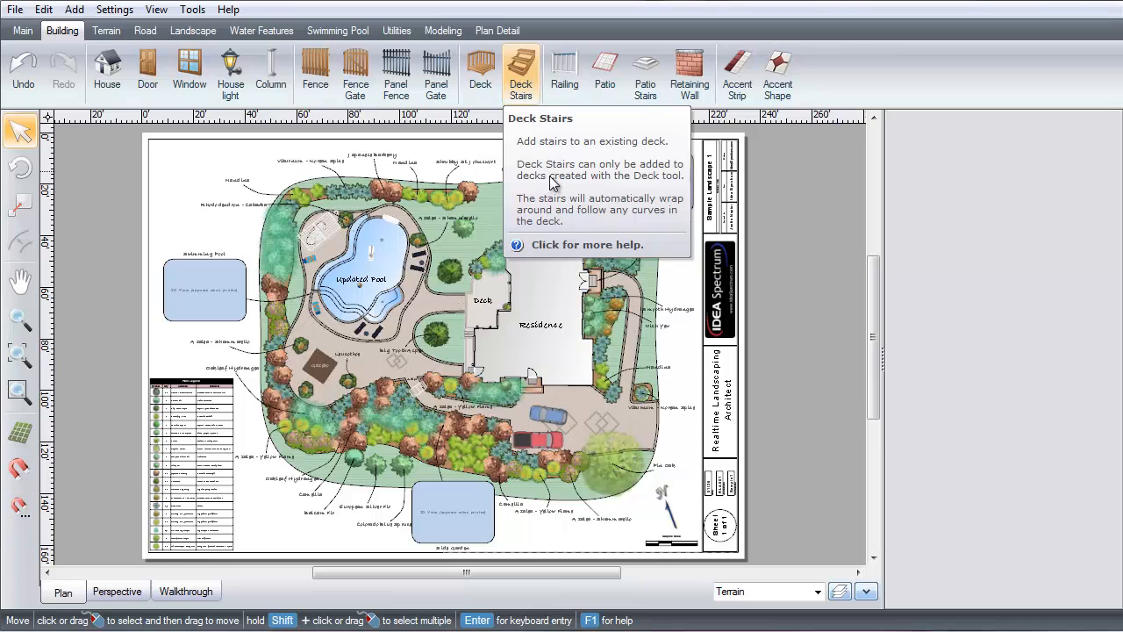
mouse_move(556, 245)
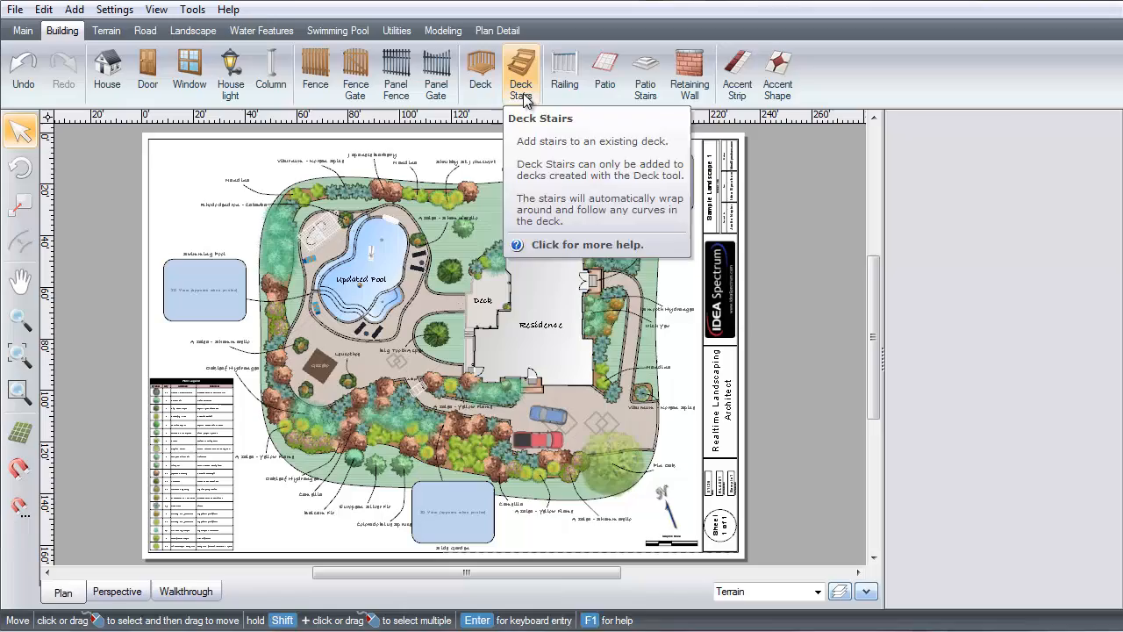
Activate the Deck Stairs tool and read, then close, its 'Adding Deck Stairs' help.
click(519, 72)
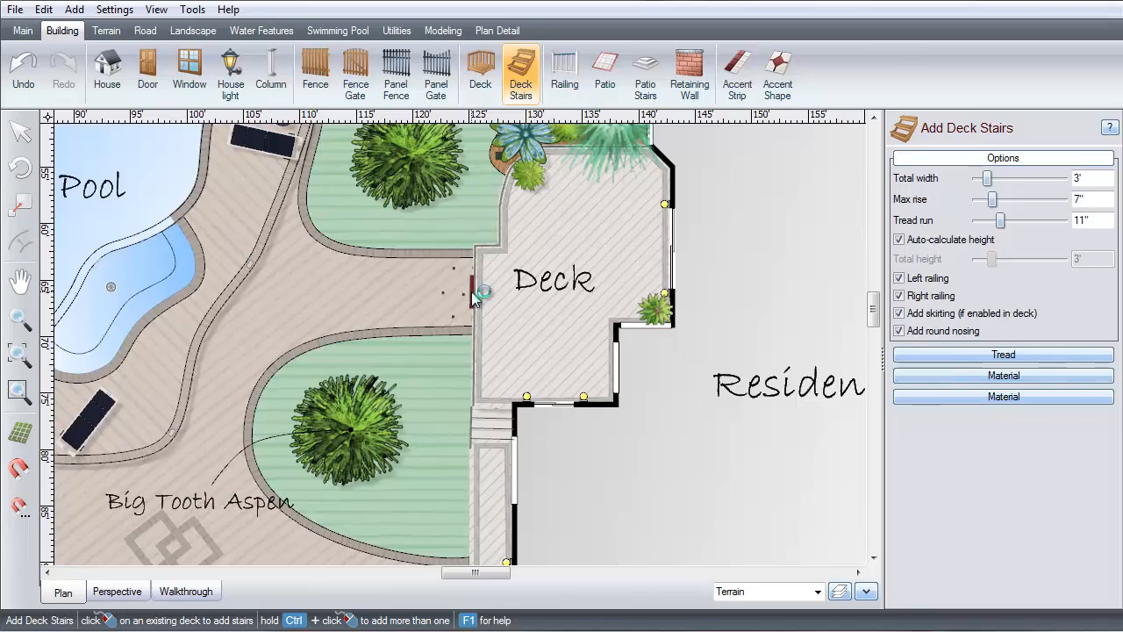
click(1109, 128)
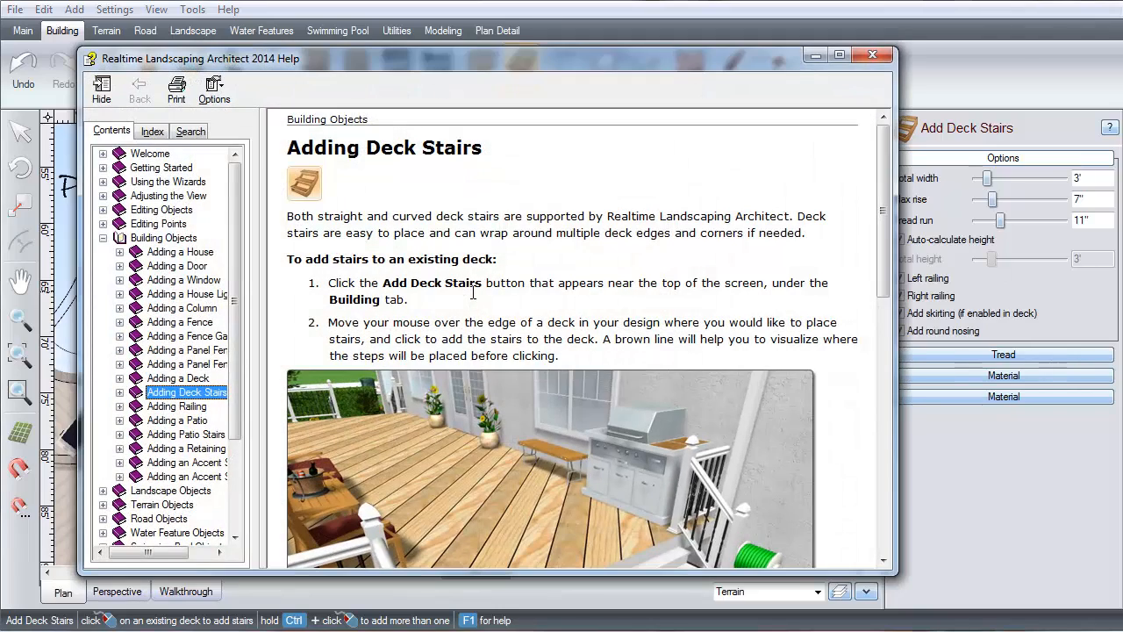
click(873, 54)
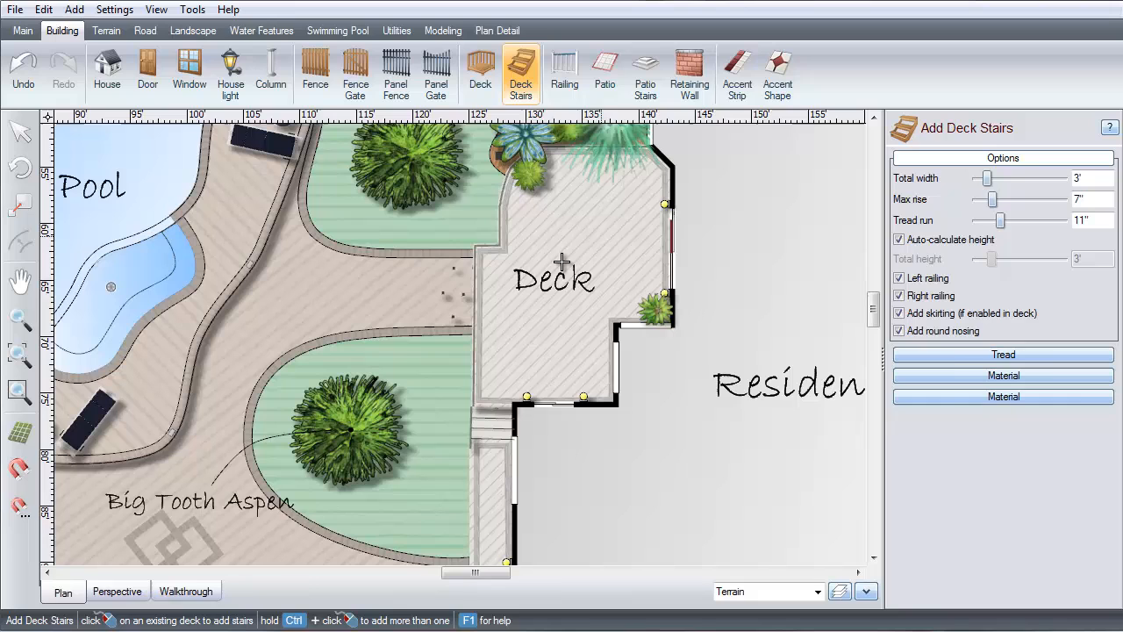
Place stairs on the deck's left edge and widen them to 6'3" in perspective view.
click(461, 294)
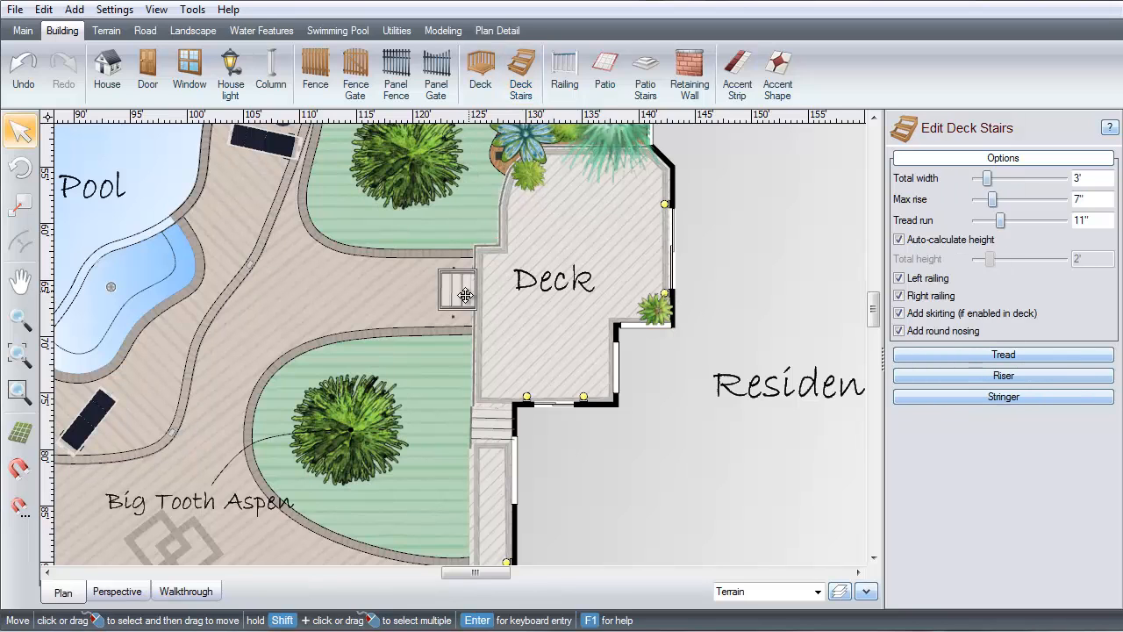
click(116, 590)
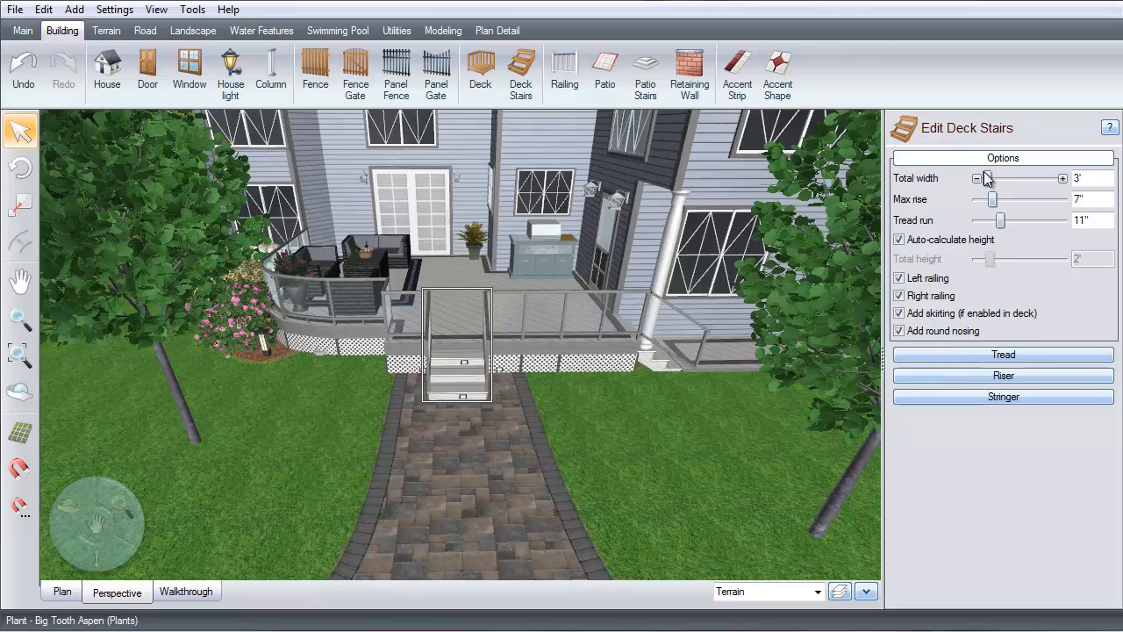
drag(983, 178, 994, 178)
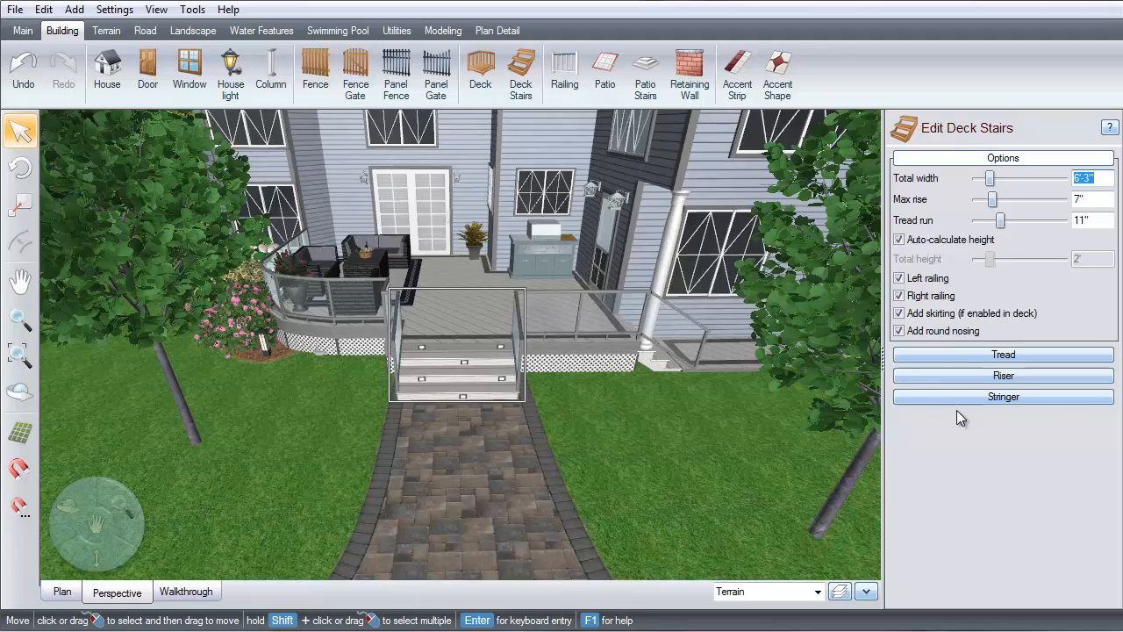
View the deck stairs properties help, then undo the added stairs.
click(1108, 126)
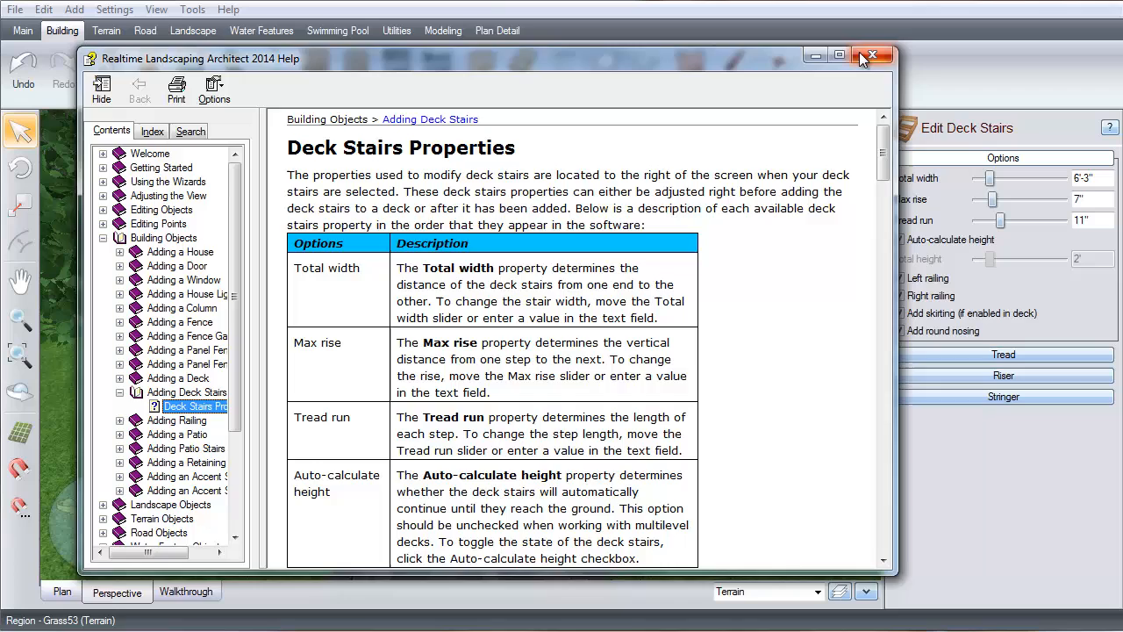
click(873, 56)
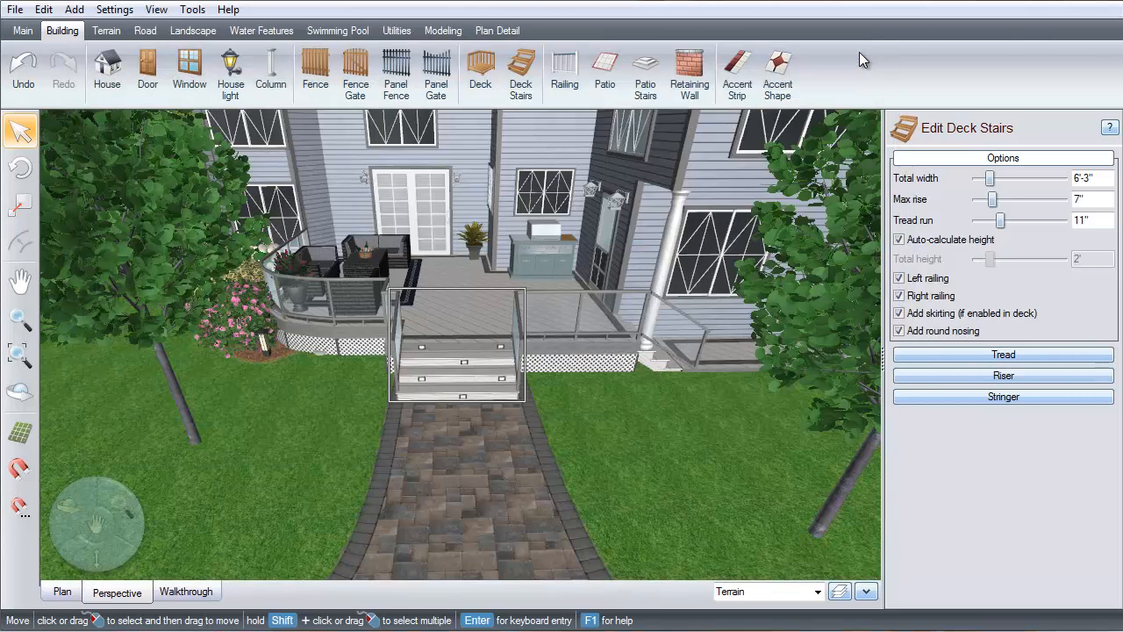
click(20, 69)
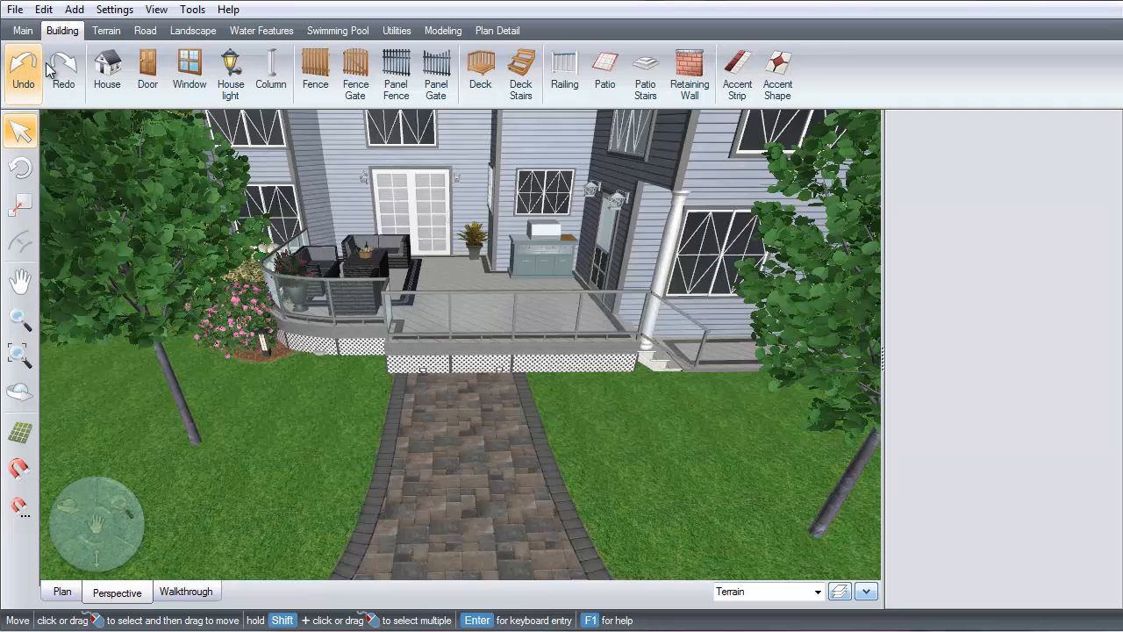
click(519, 69)
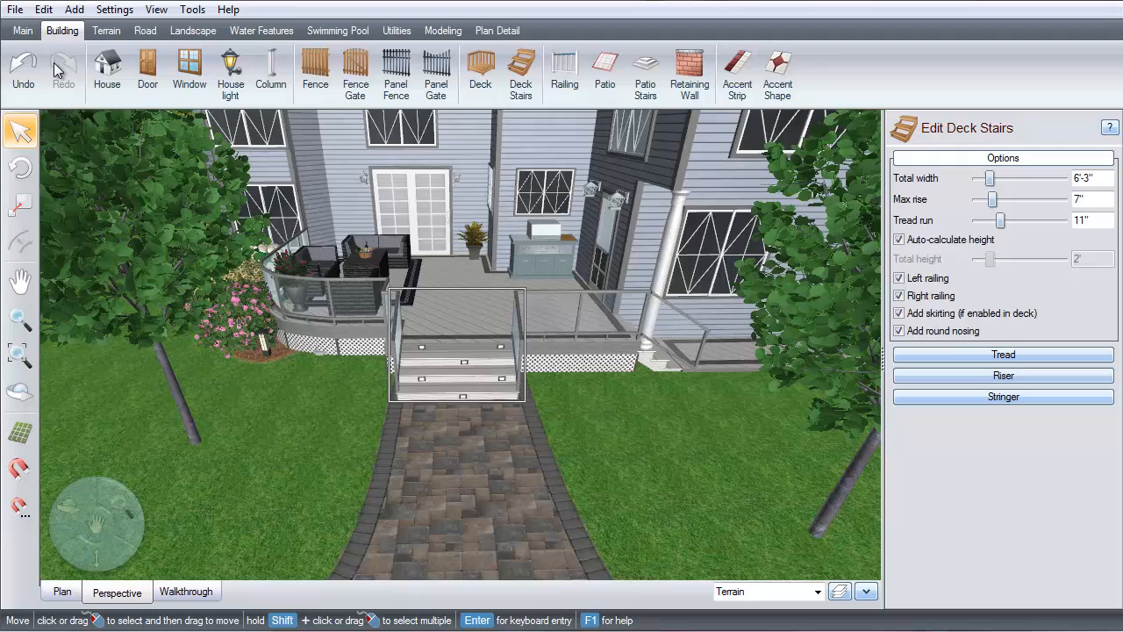
mouse_move(407, 185)
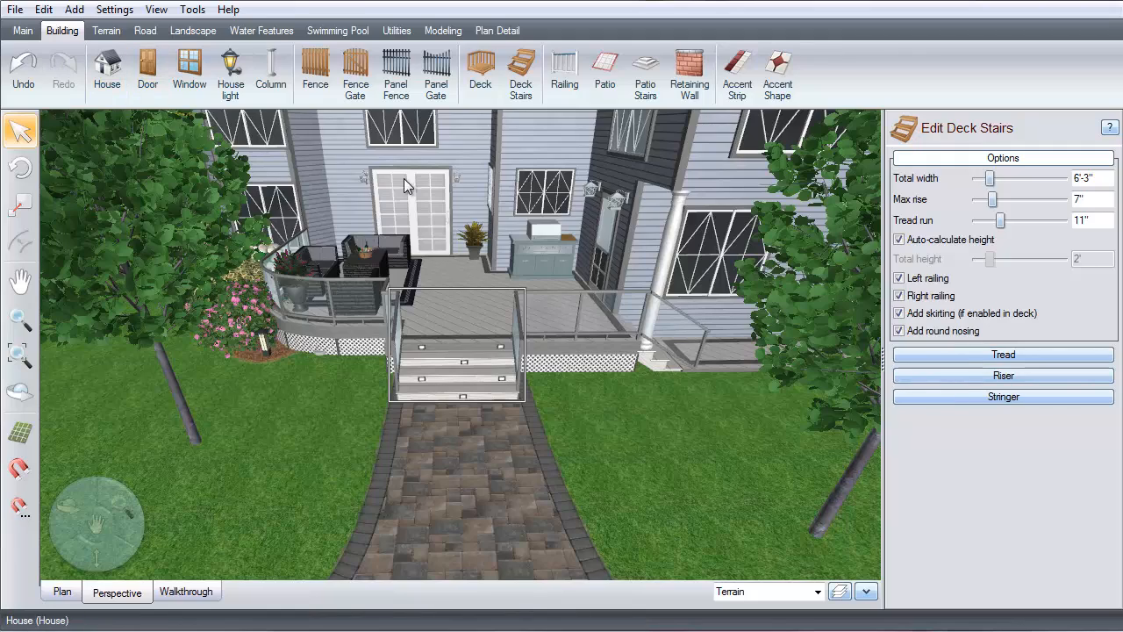
click(1109, 127)
text(d)
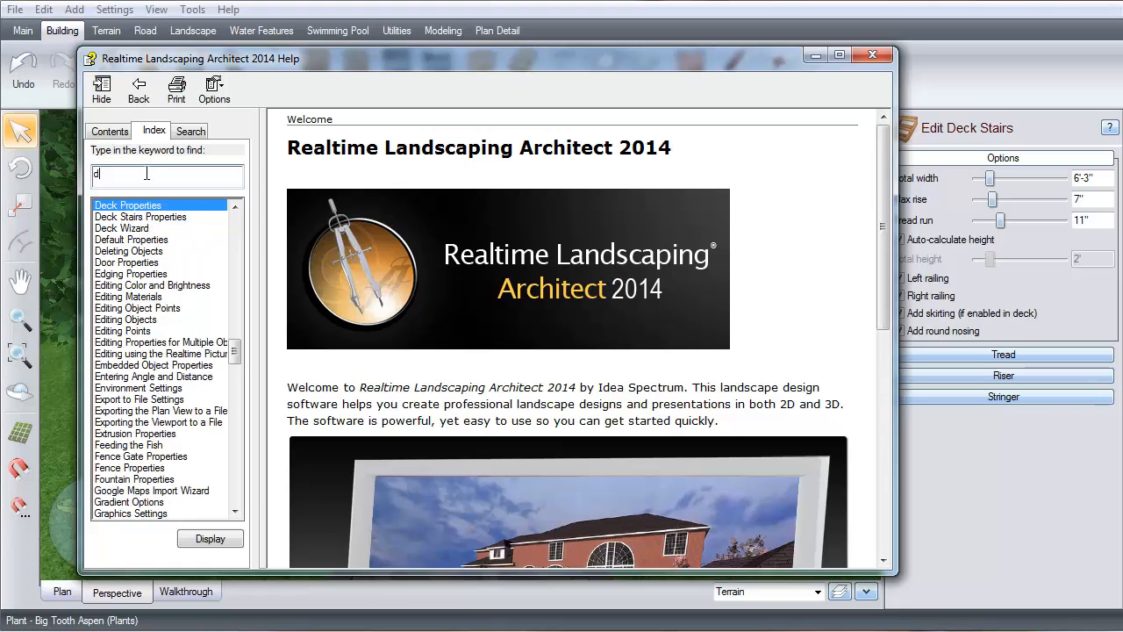
Find 'deck stairs' in the help index and full-text search, showing Deck Stairs Properties.
text(eck sta)
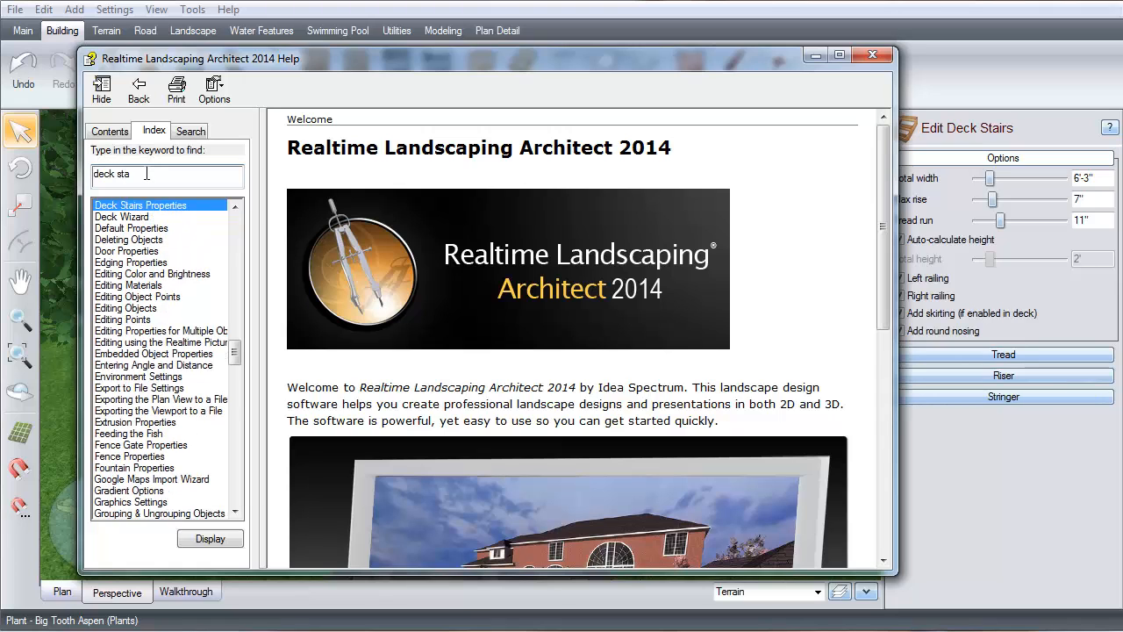
click(140, 205)
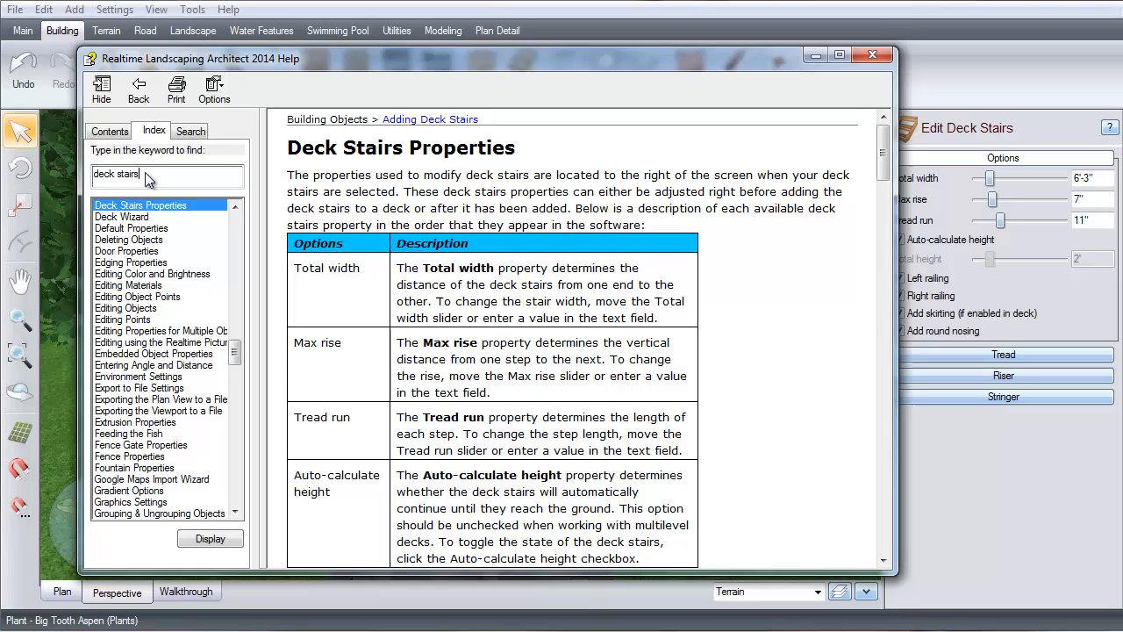
click(191, 129)
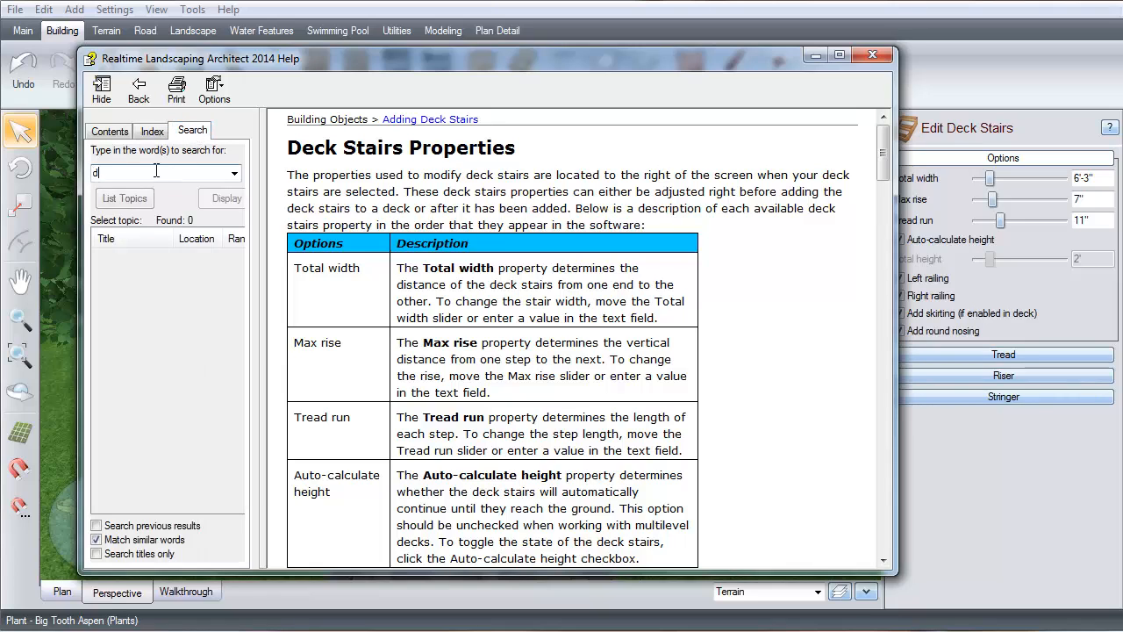
text(eck stairs)
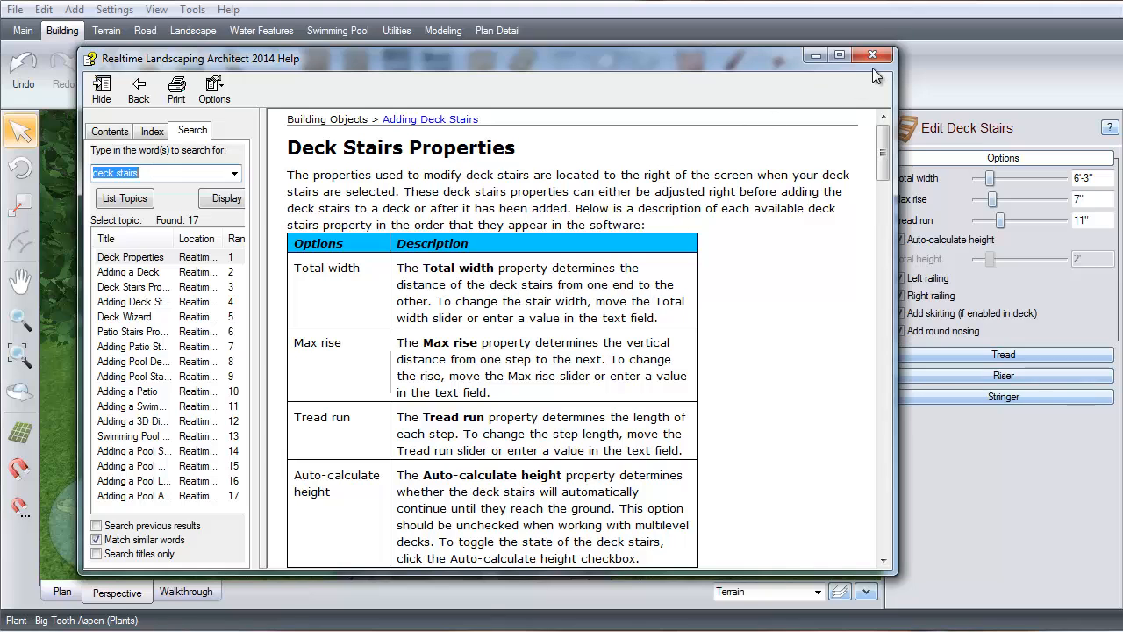
Replace the help window with the Realtime Walkthrough Settings dialog.
click(870, 51)
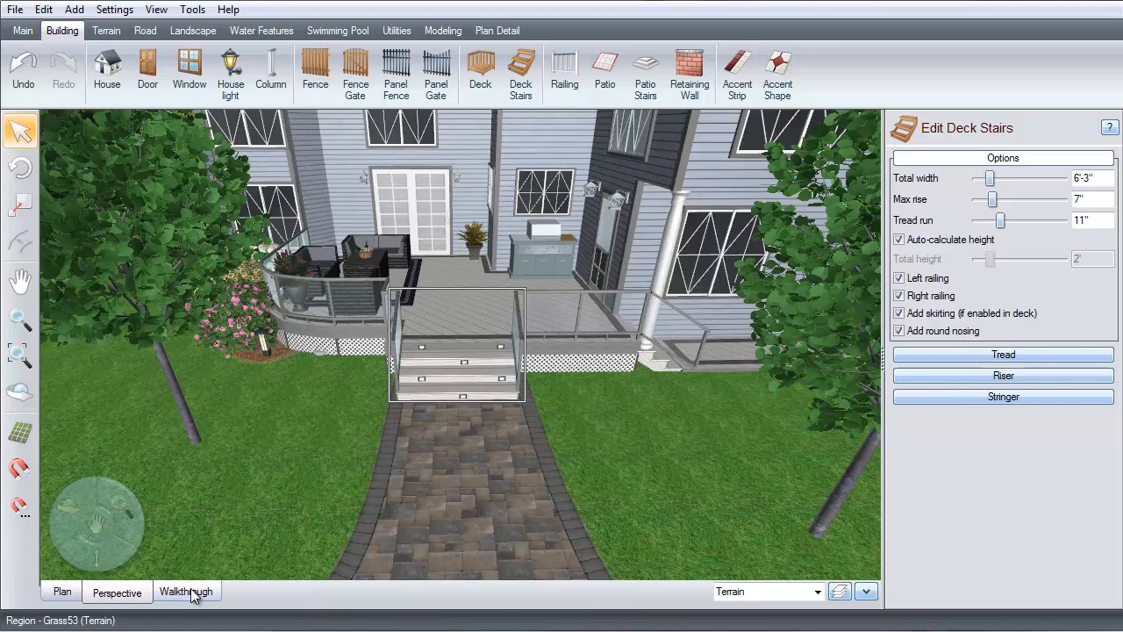
click(194, 590)
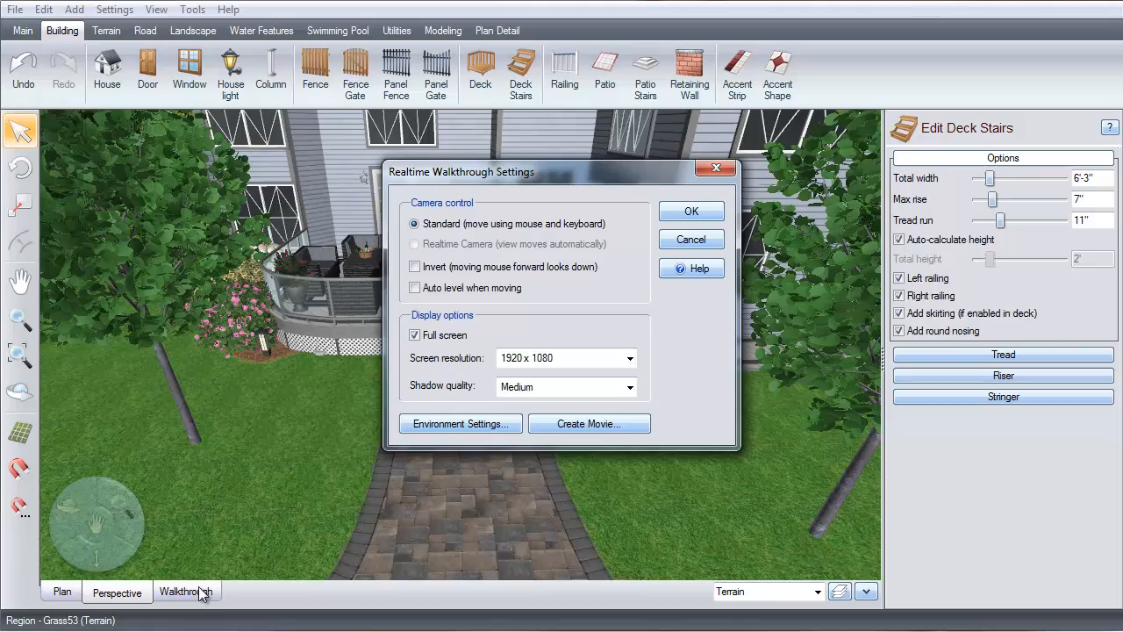